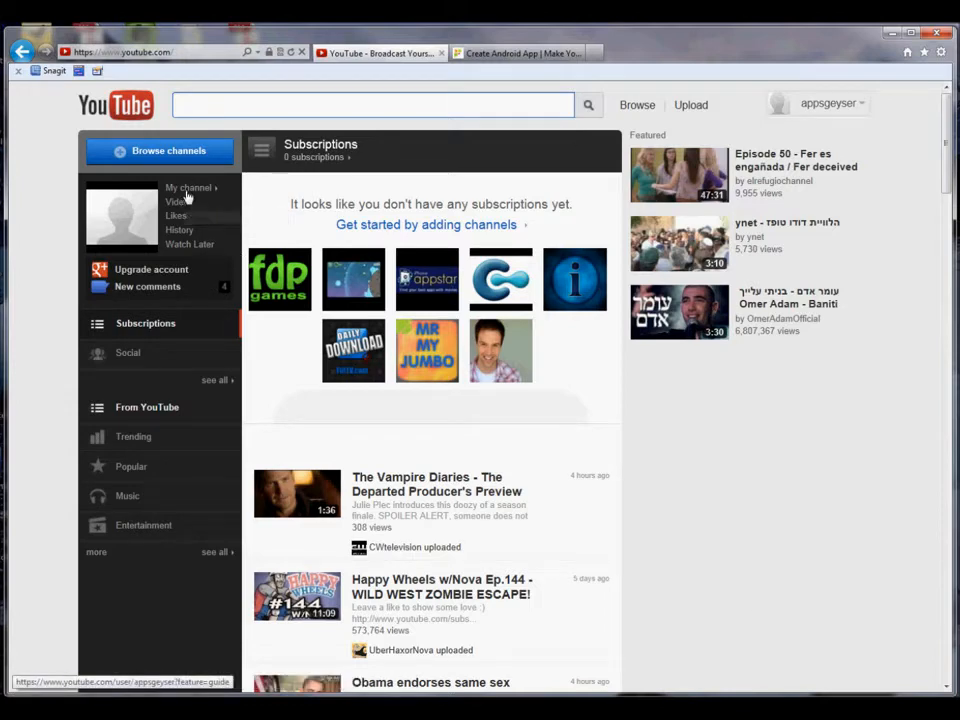
- Open The AppsGeyser Soap Opera playlist from My channel on YouTube
click(188, 187)
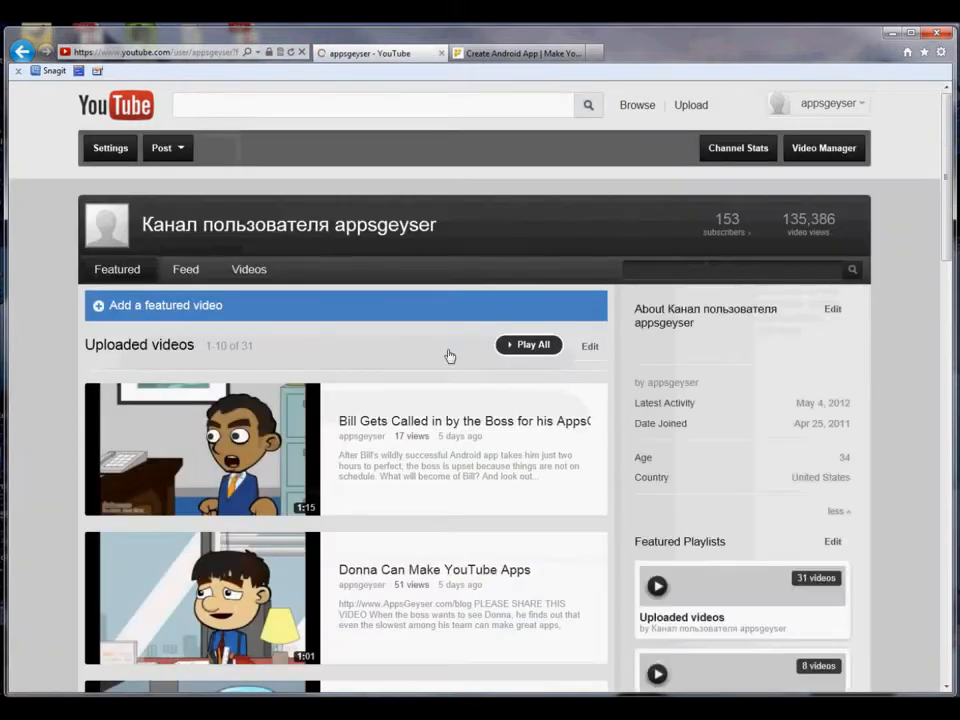
scroll(down, 3)
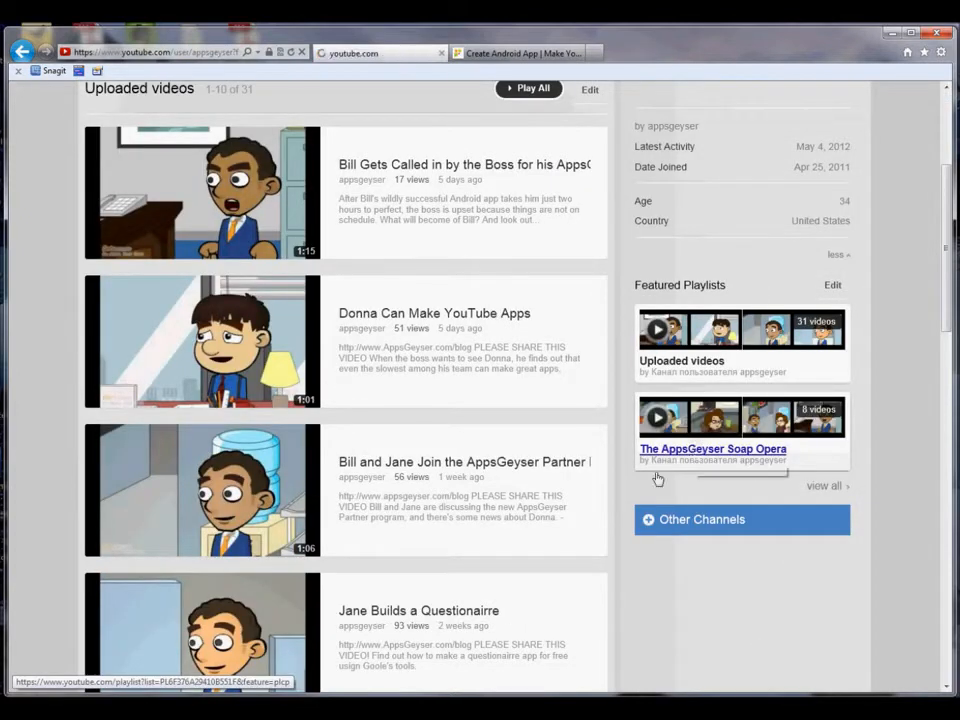
click(713, 449)
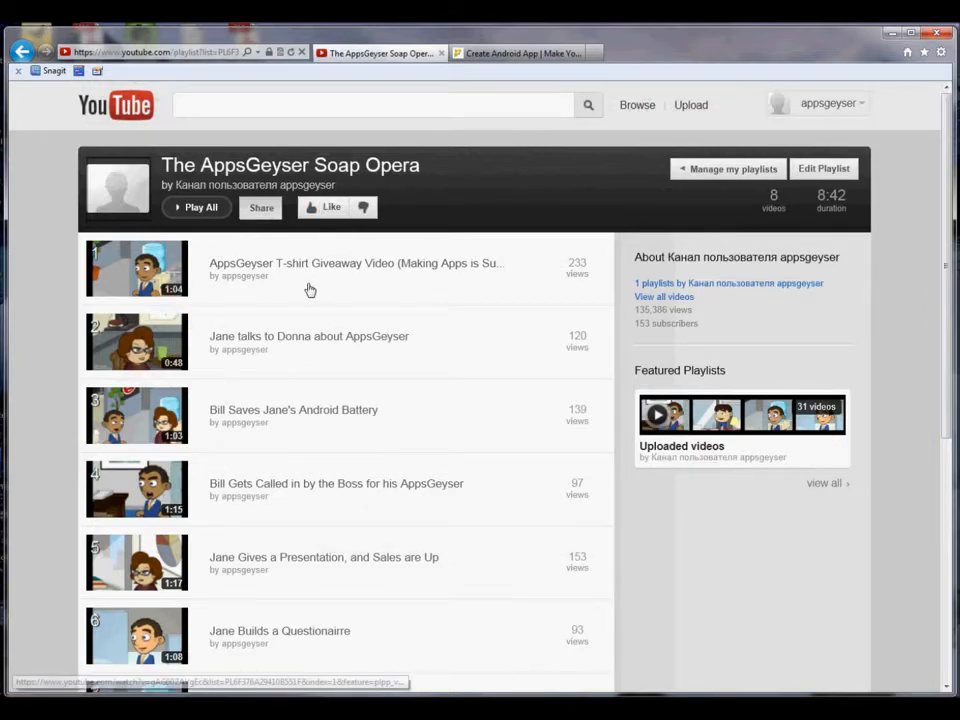
- Start a new AppsGeyser app built from a video stream
click(261, 207)
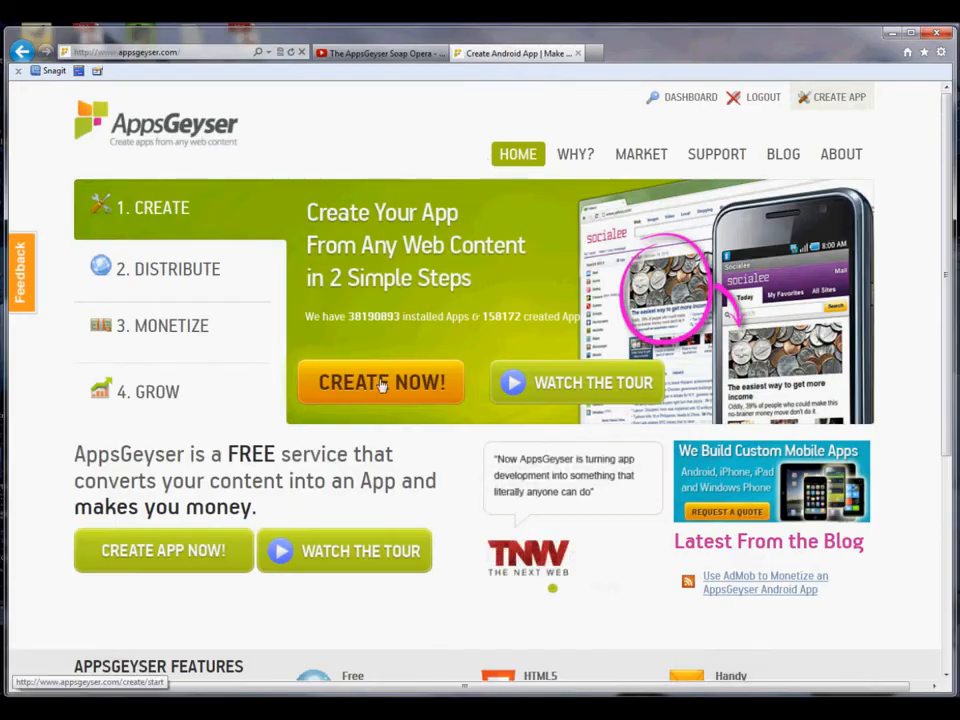
click(381, 382)
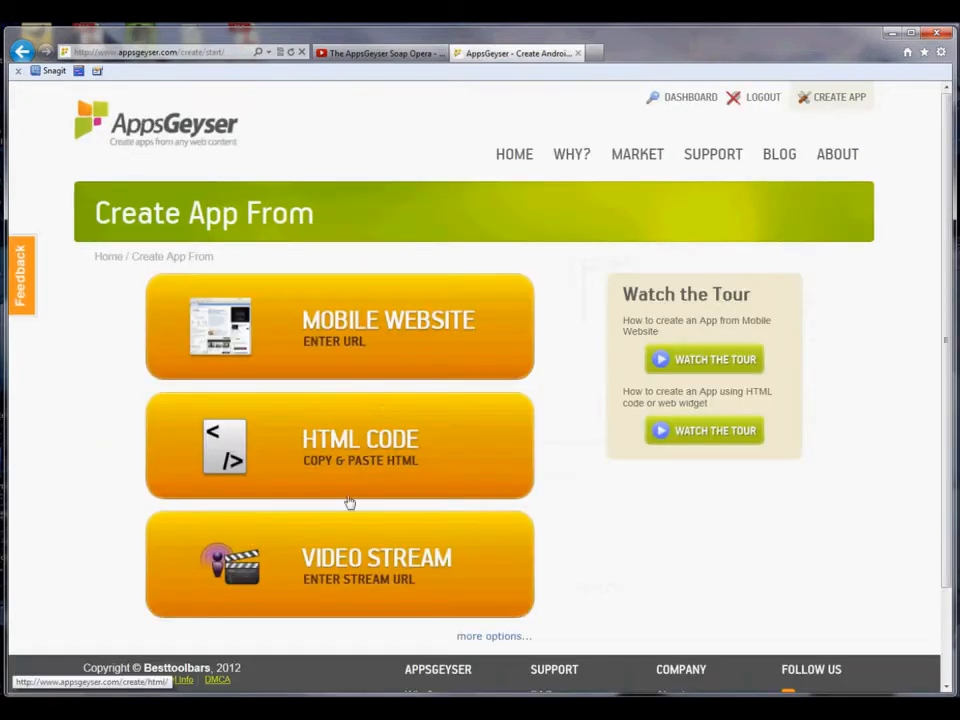
click(340, 563)
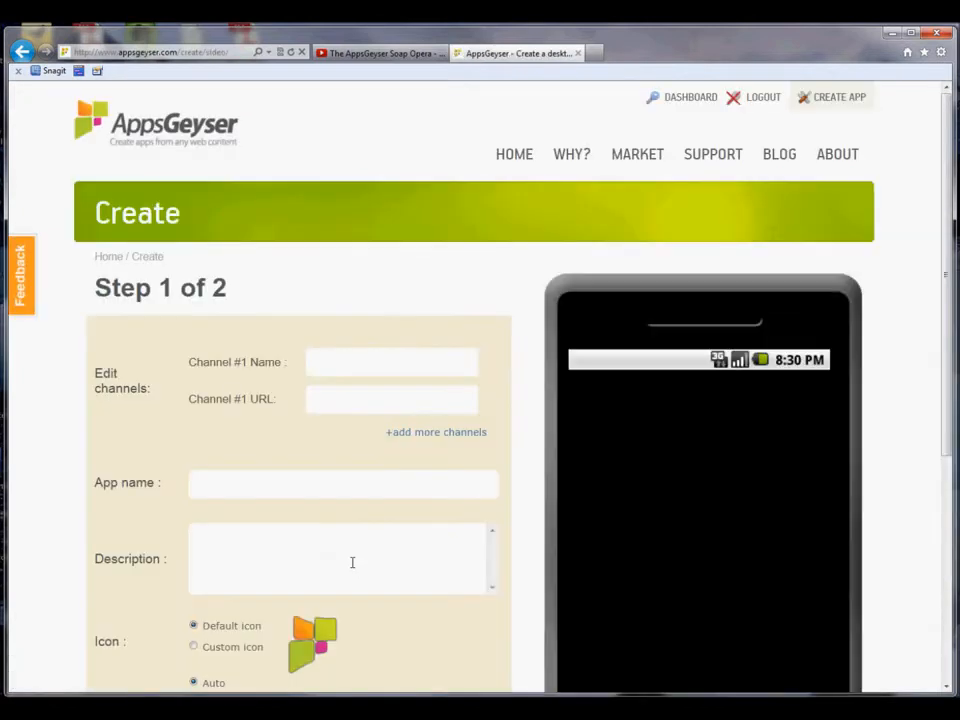
- Name Channel #1 'AppsGeyser Soap Opera', add the playlist URL, and begin the app name
text(A)
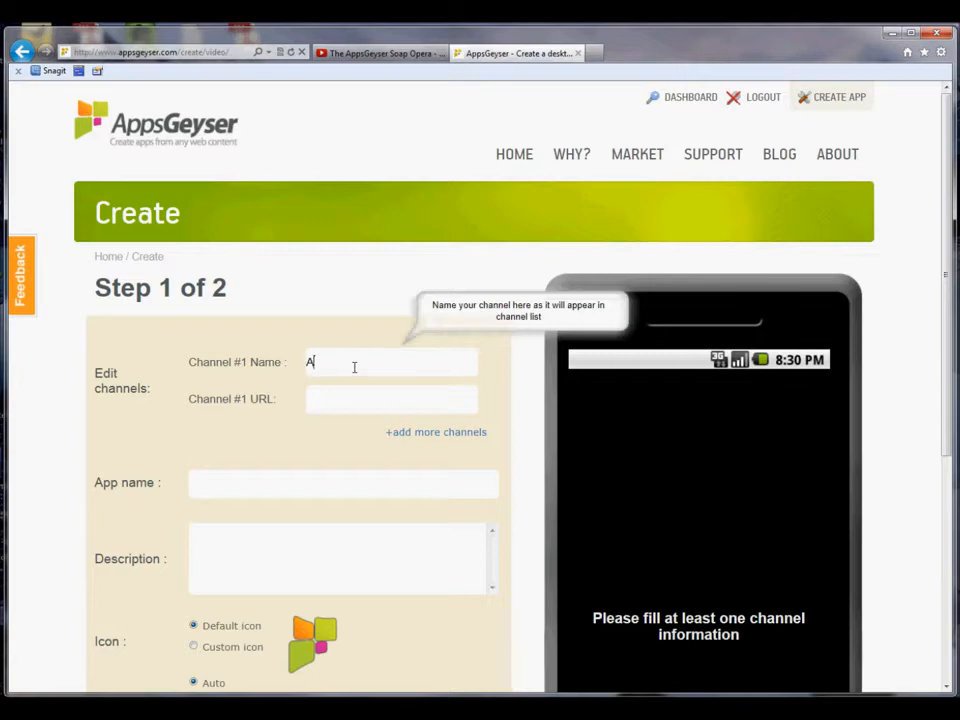
text(ppsGeyser Soap)
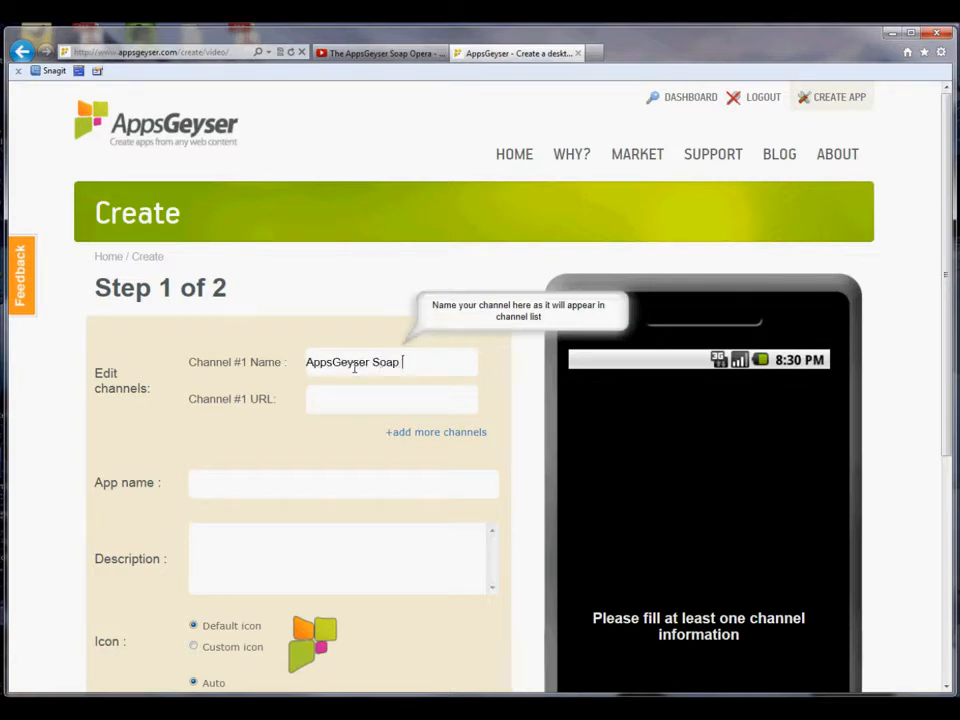
click(391, 399)
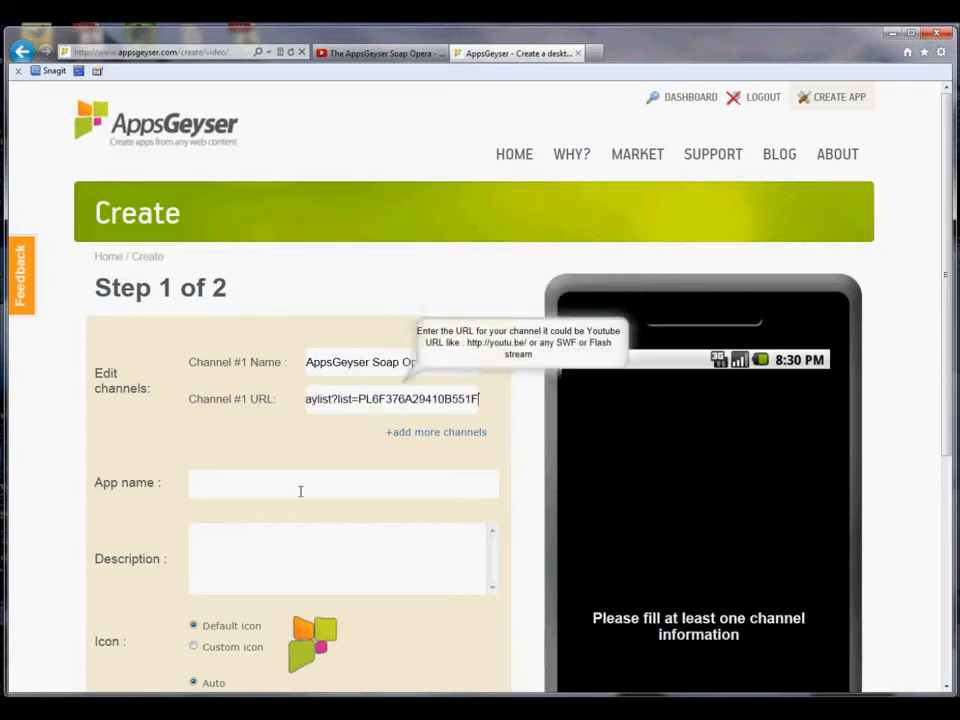
text(AppsGeyser)
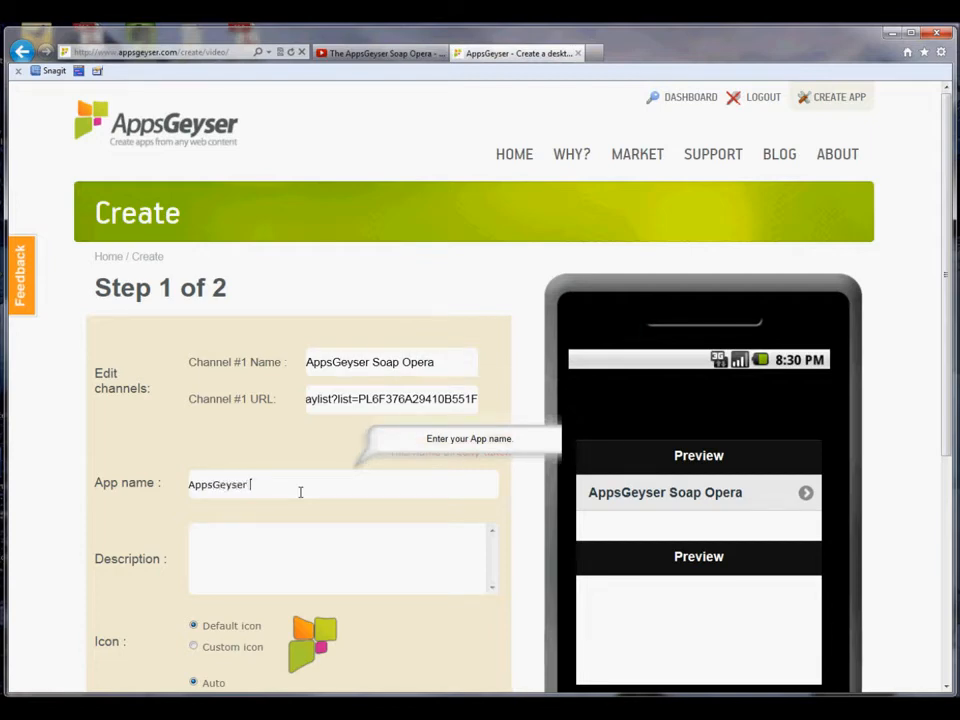
text(Soap Opera App)
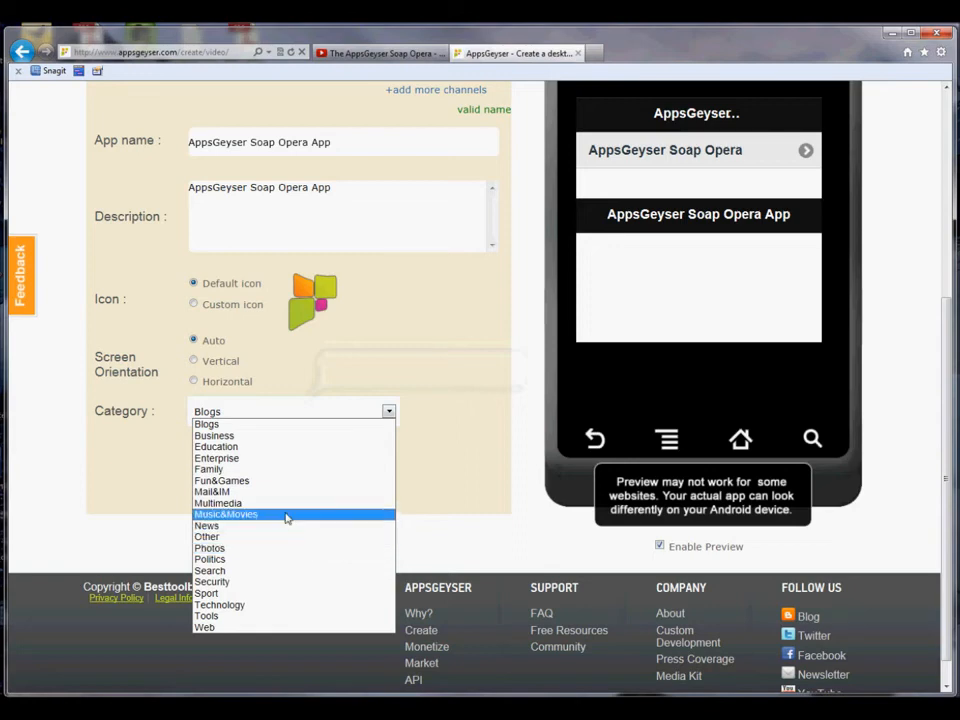
- Set the app's category to Music&Movies
click(225, 514)
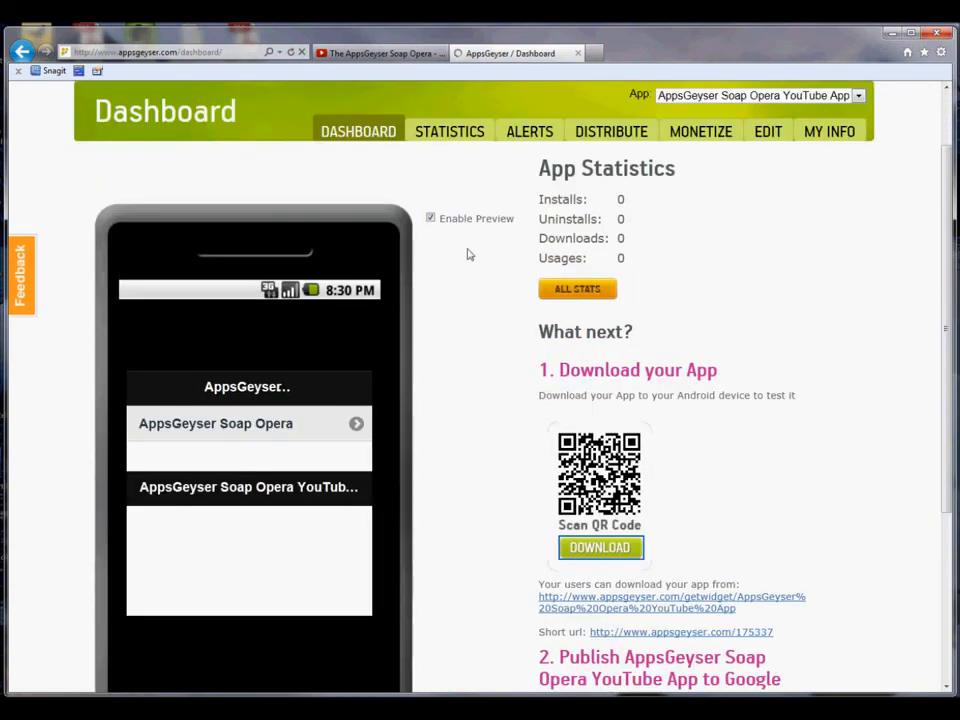
mouse_move(792, 545)
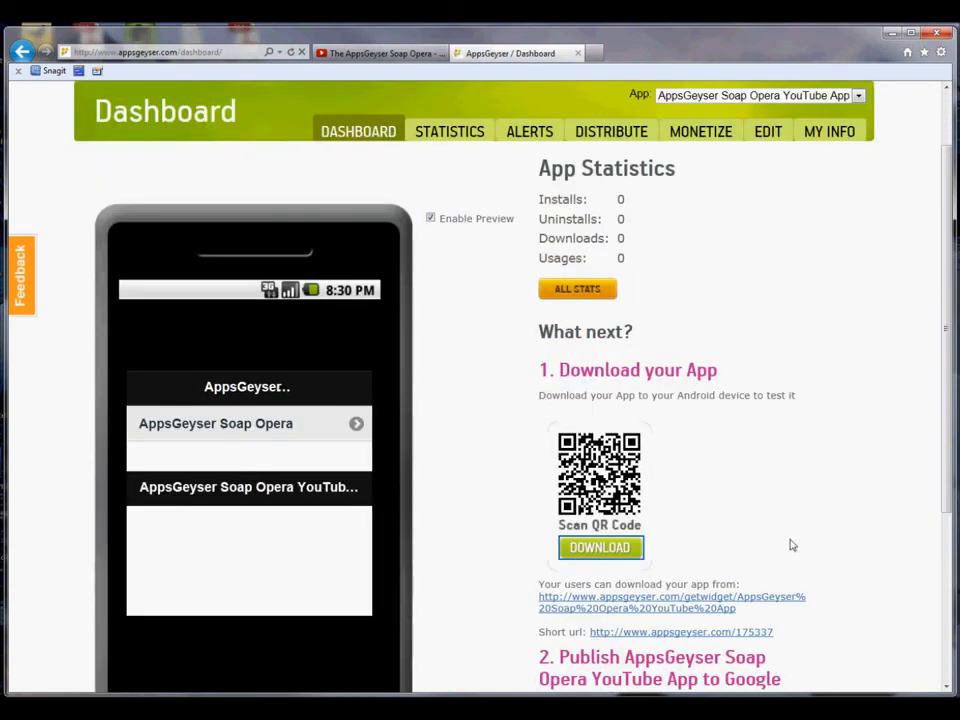